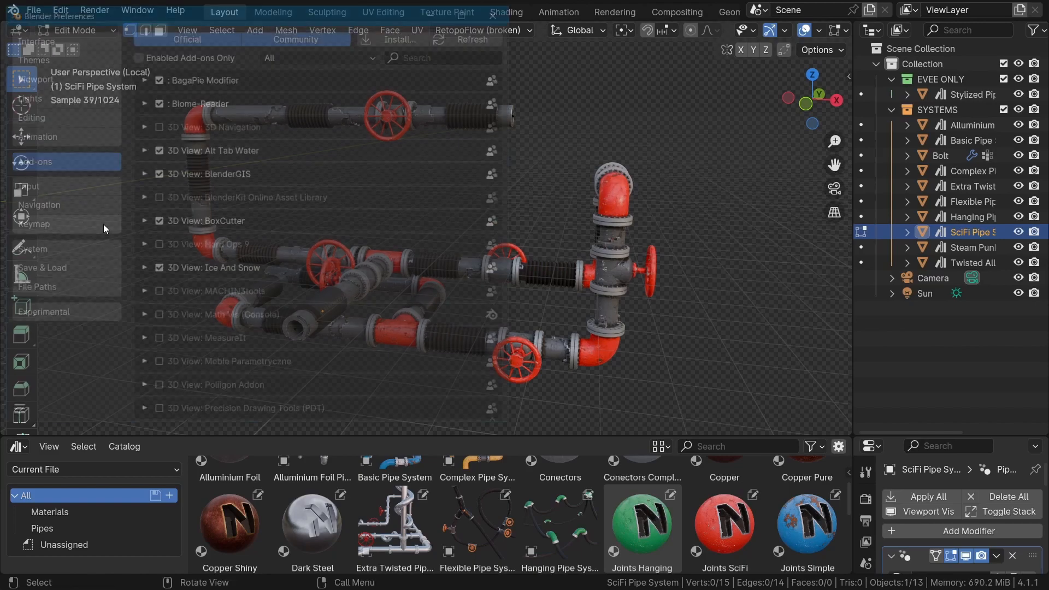
Add a 'Pipes' asset library pointing to the Assets folder, then close Preferences
click(31, 289)
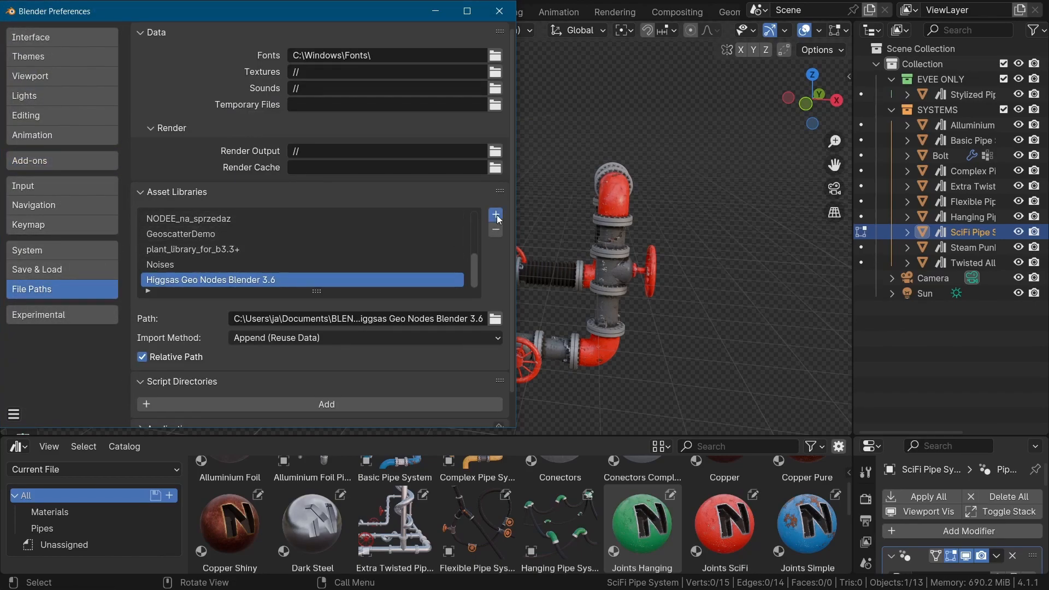
click(496, 215)
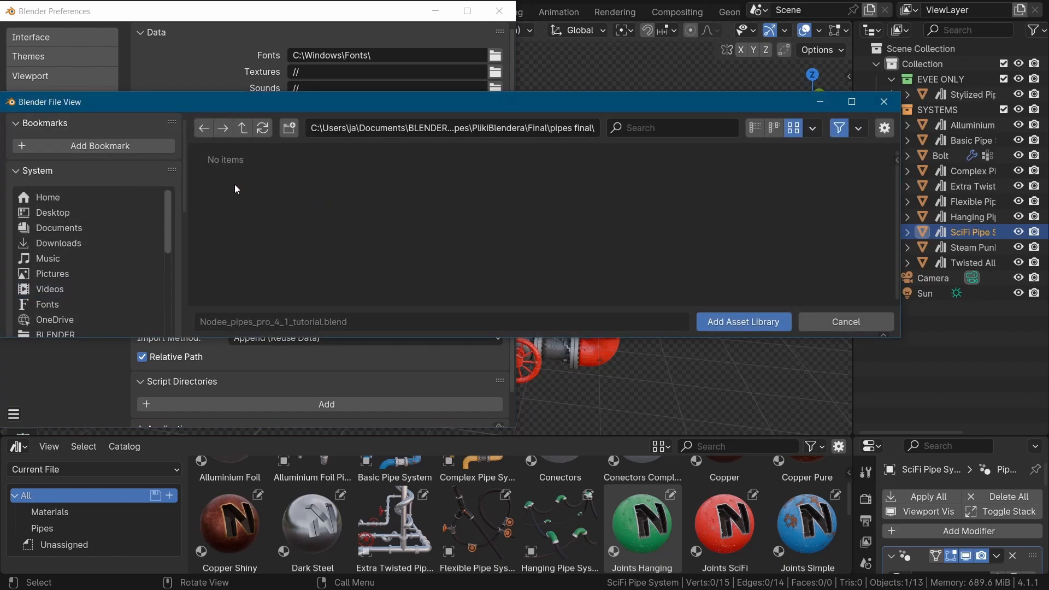
click(289, 128)
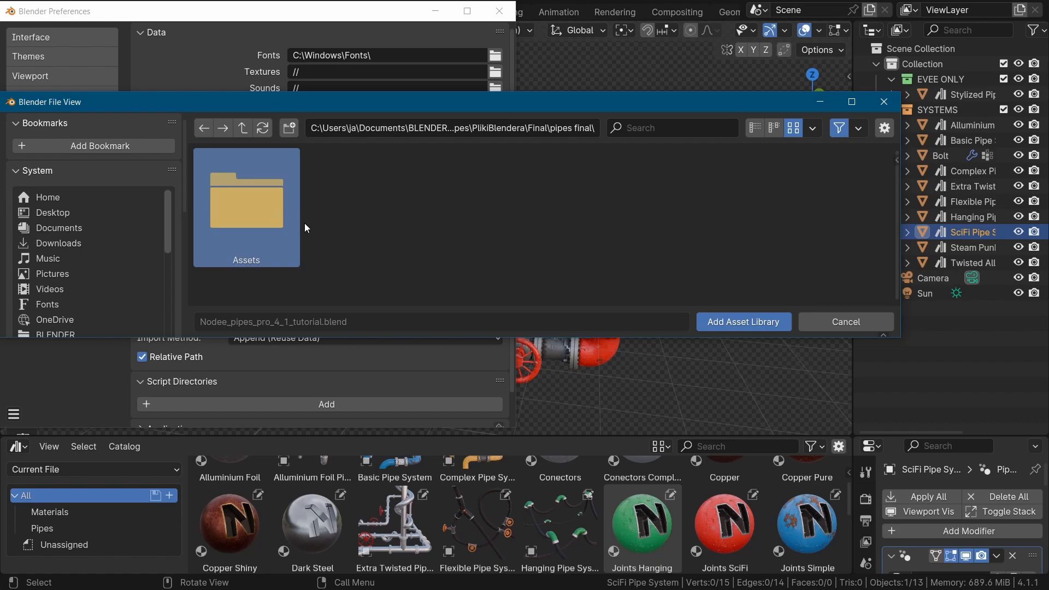
double_click(246, 207)
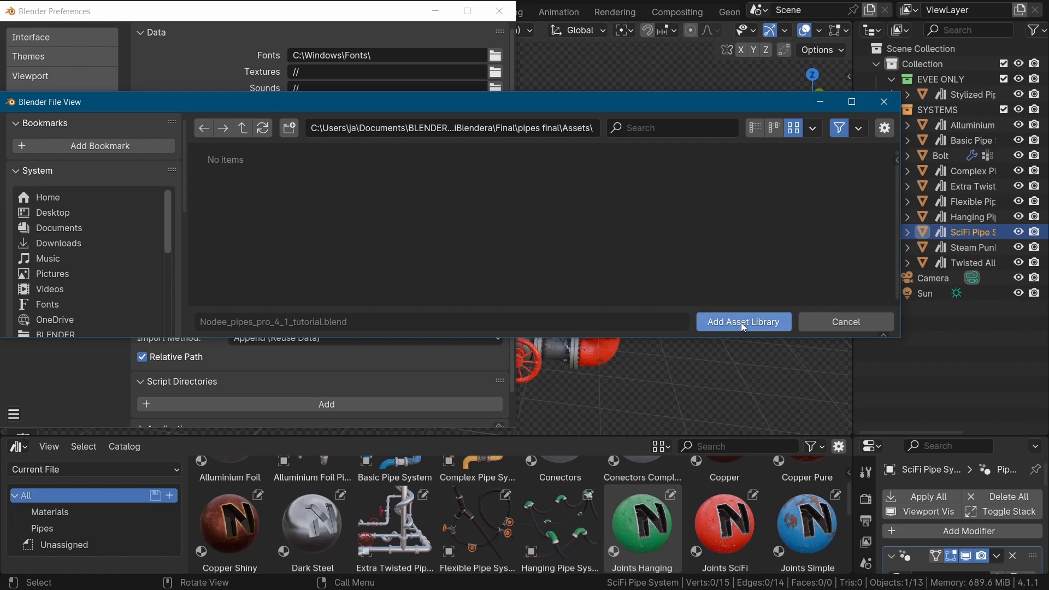
click(744, 322)
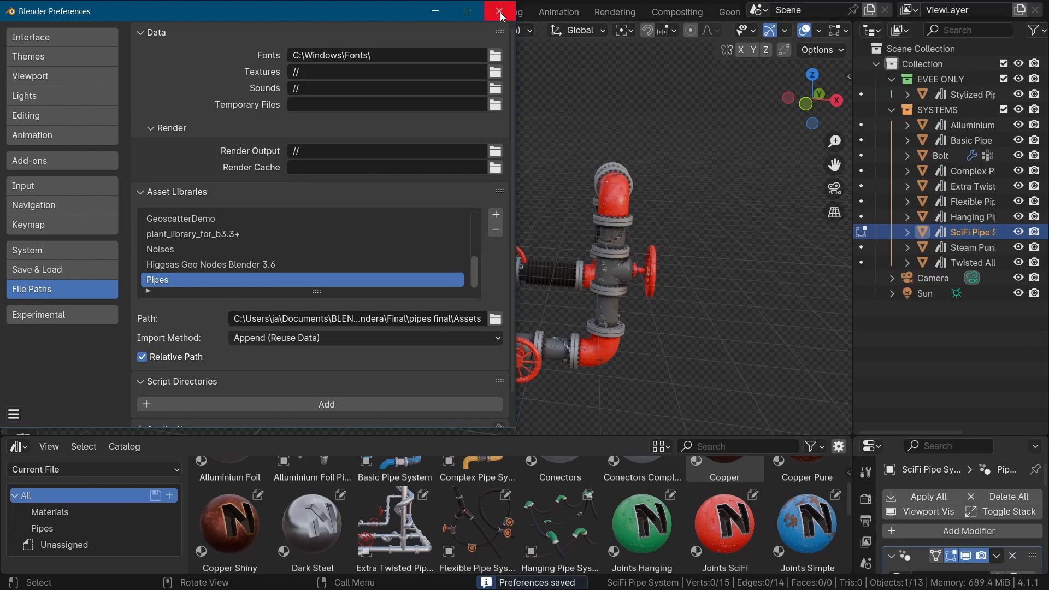
click(497, 11)
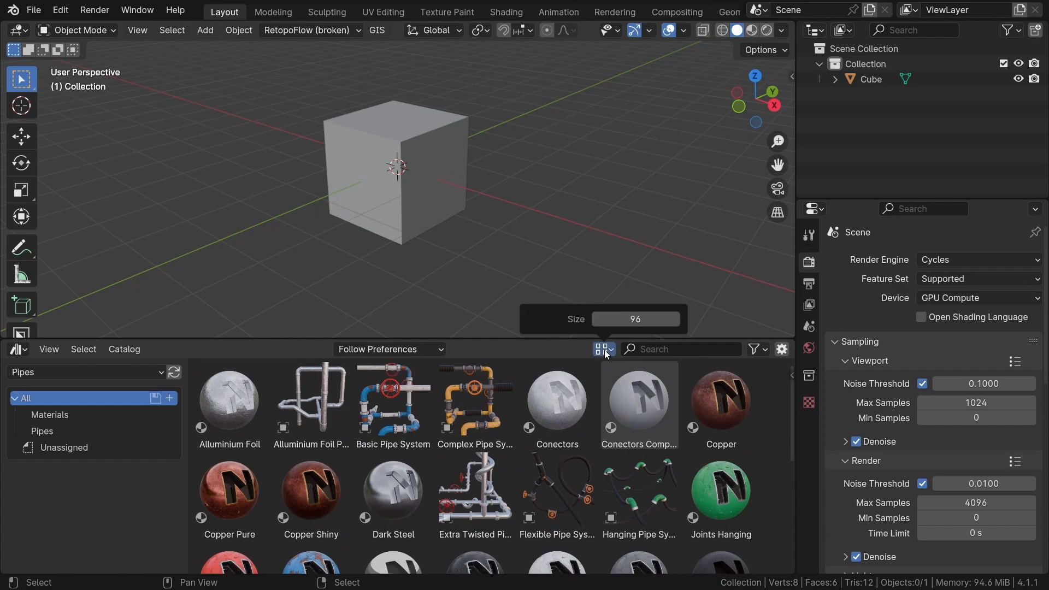
Enlarge the Pipes asset previews, check the asset type filter, and delete the default cube
click(601, 349)
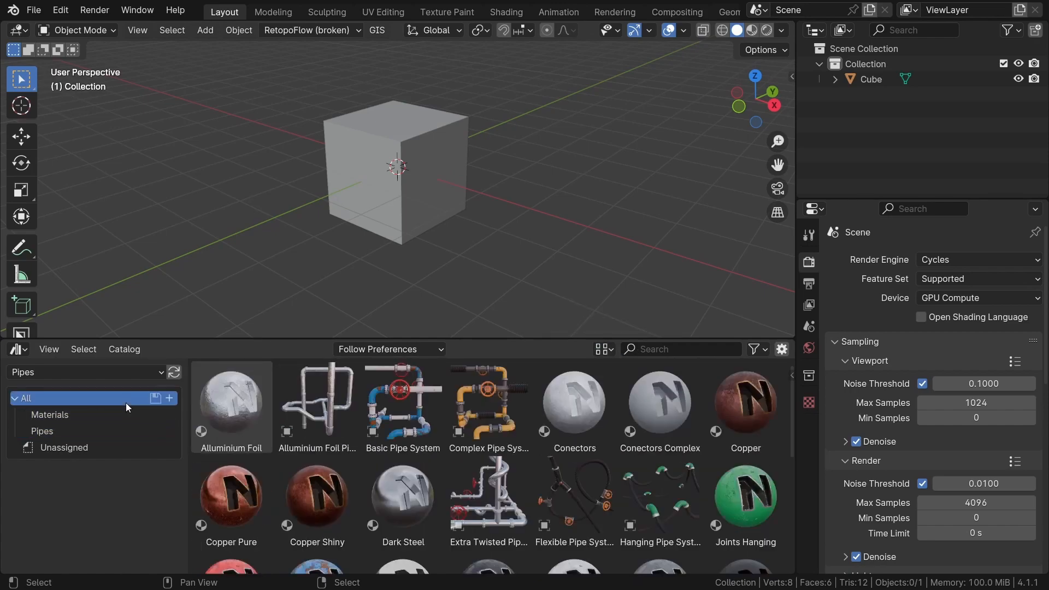
click(755, 349)
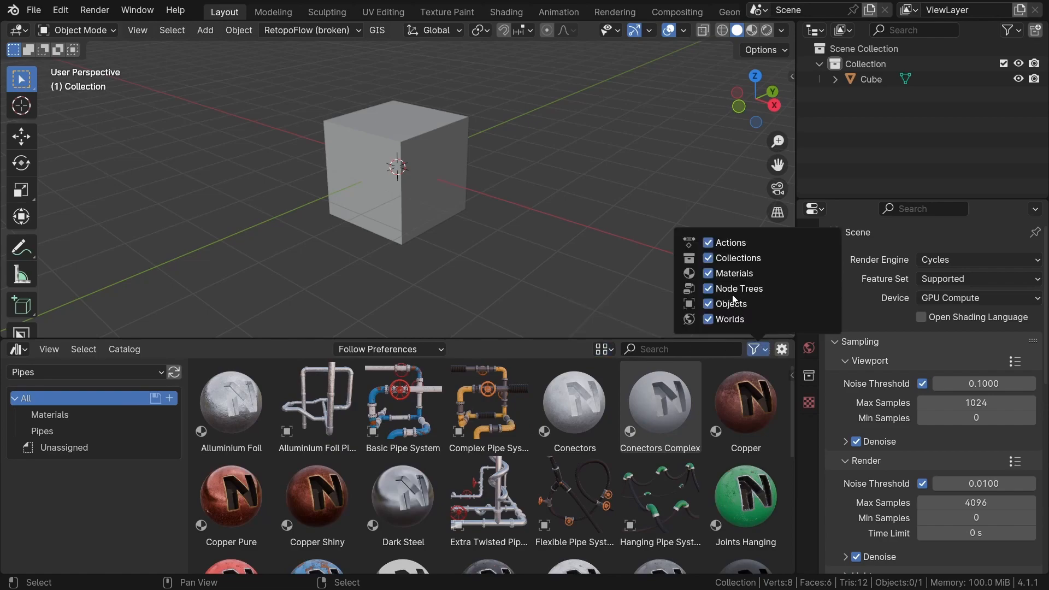
click(708, 274)
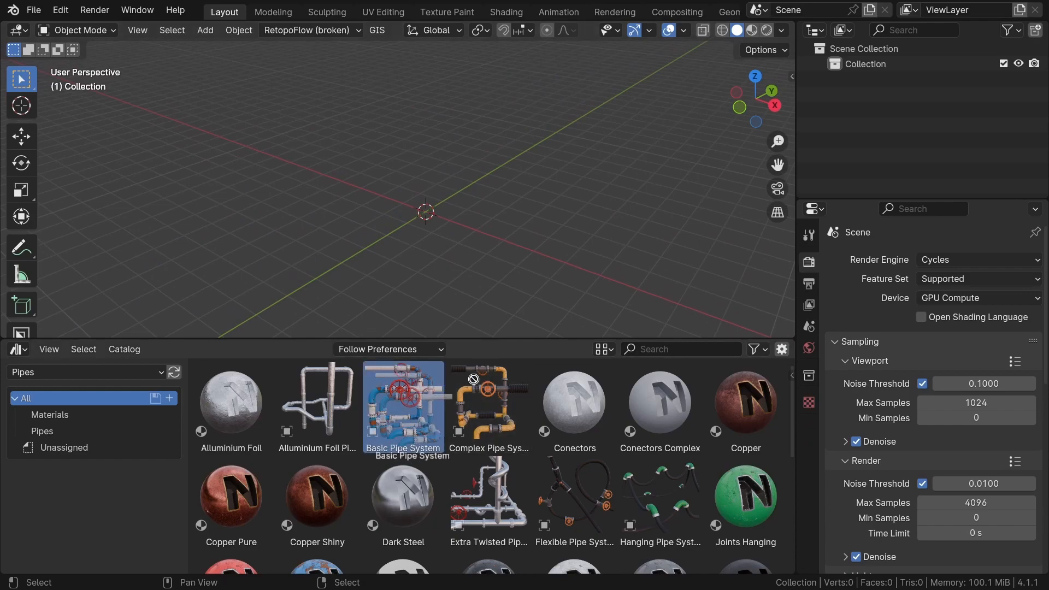
Place Basic Pipe System in the scene and extrude its path into new runs with a vertical rise
drag(403, 407, 468, 181)
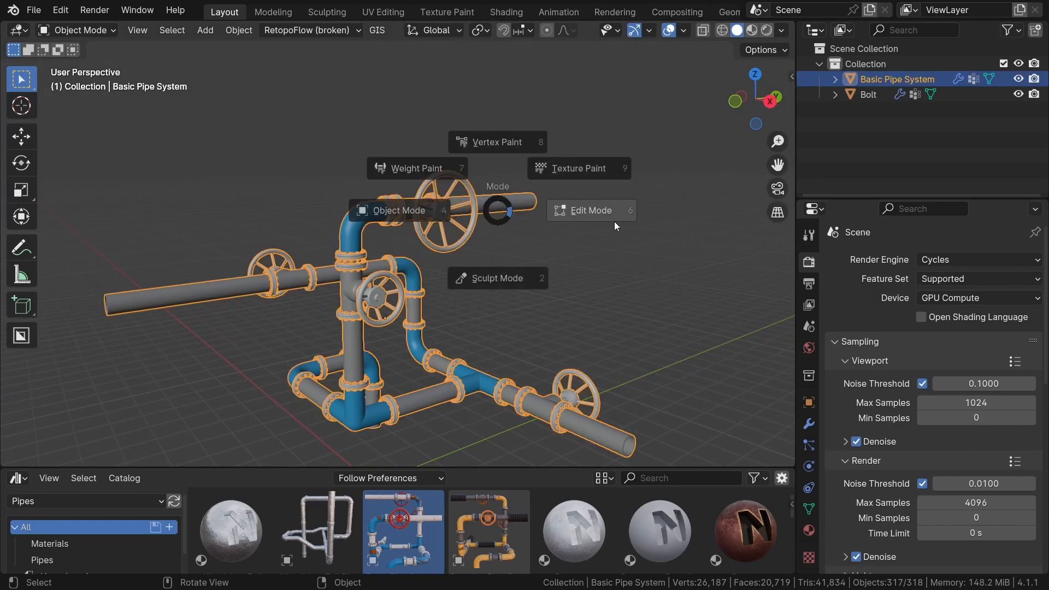
click(592, 211)
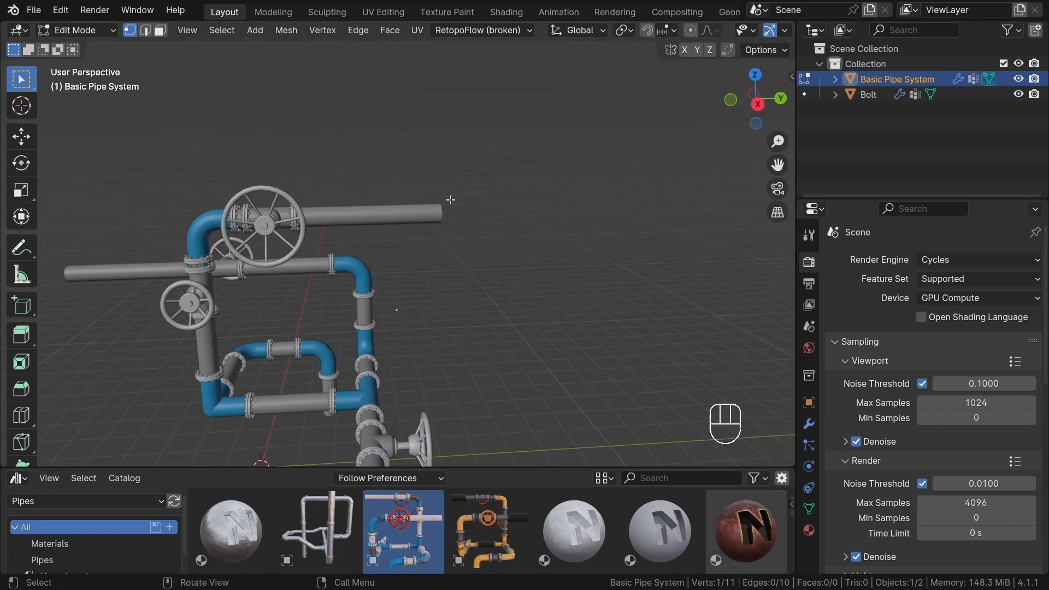
key(g)
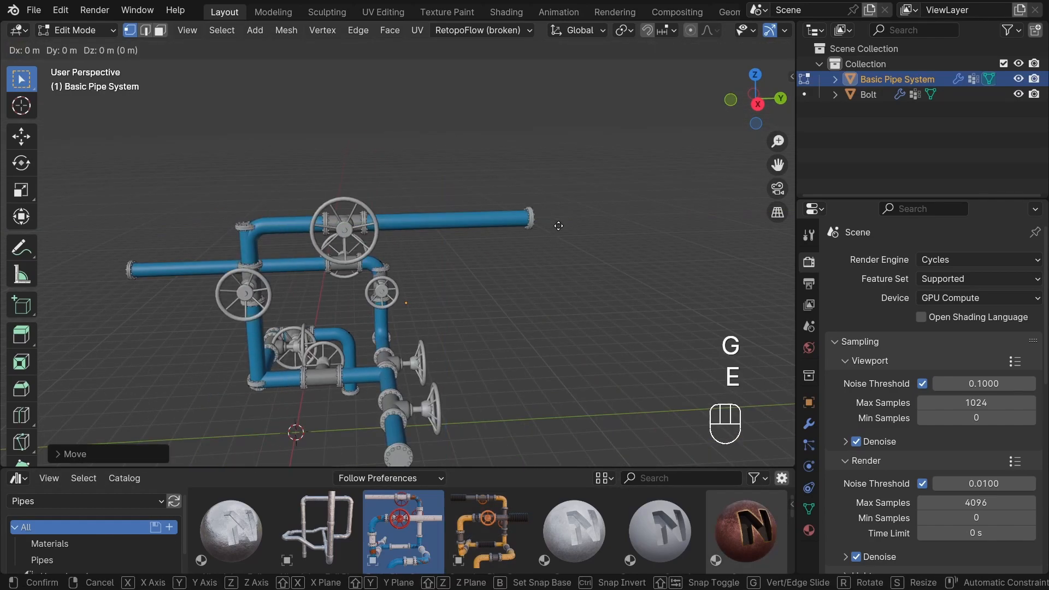
key(E)
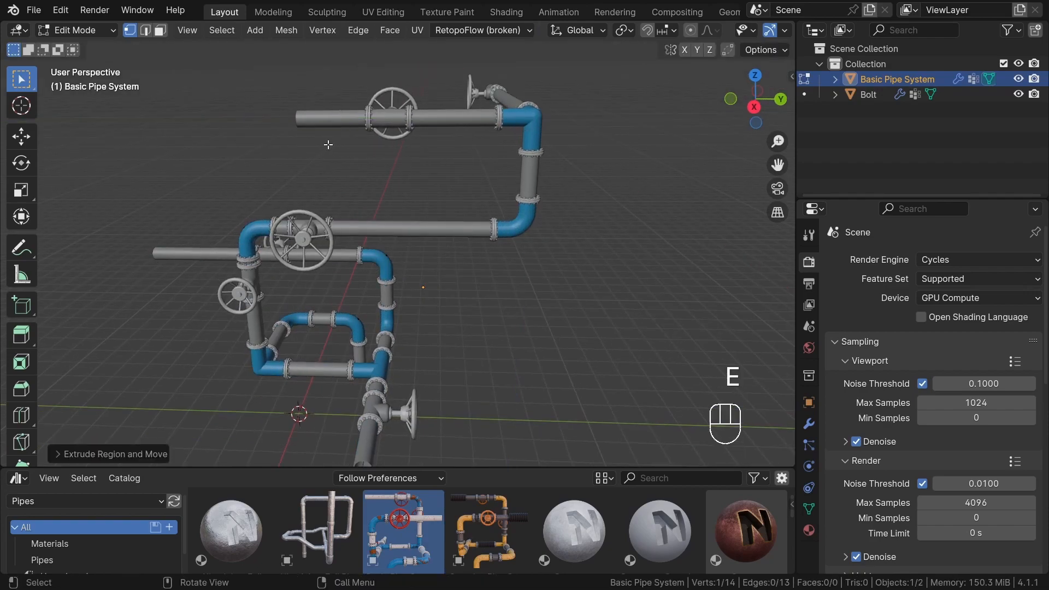
key(E)
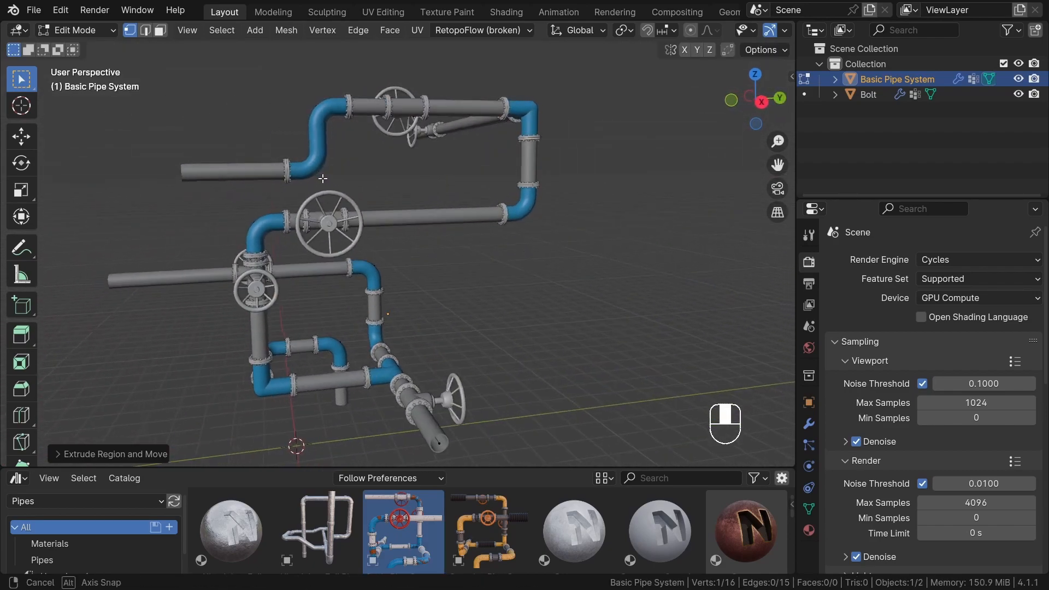
key(Tab)
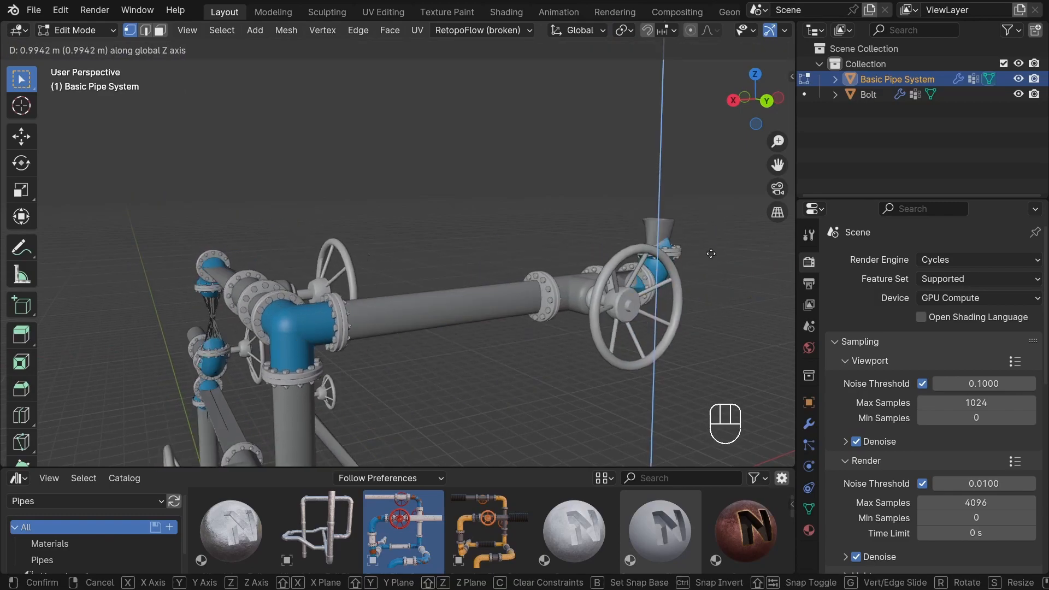
key(Tab)
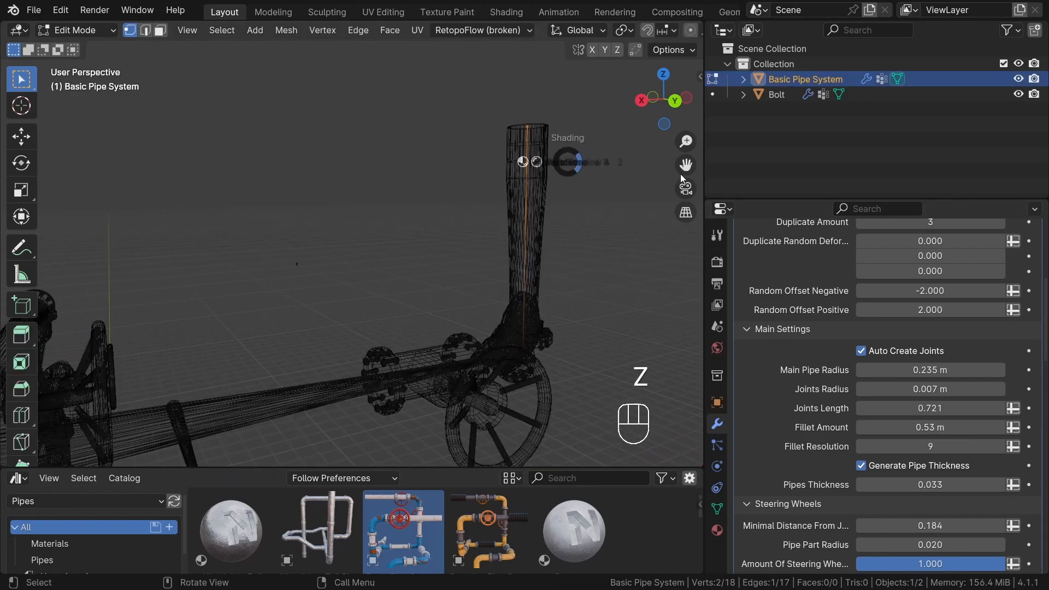
Isolate Basic Pipe System.001 in Local View and enter Edit Mode on its path
key(g)
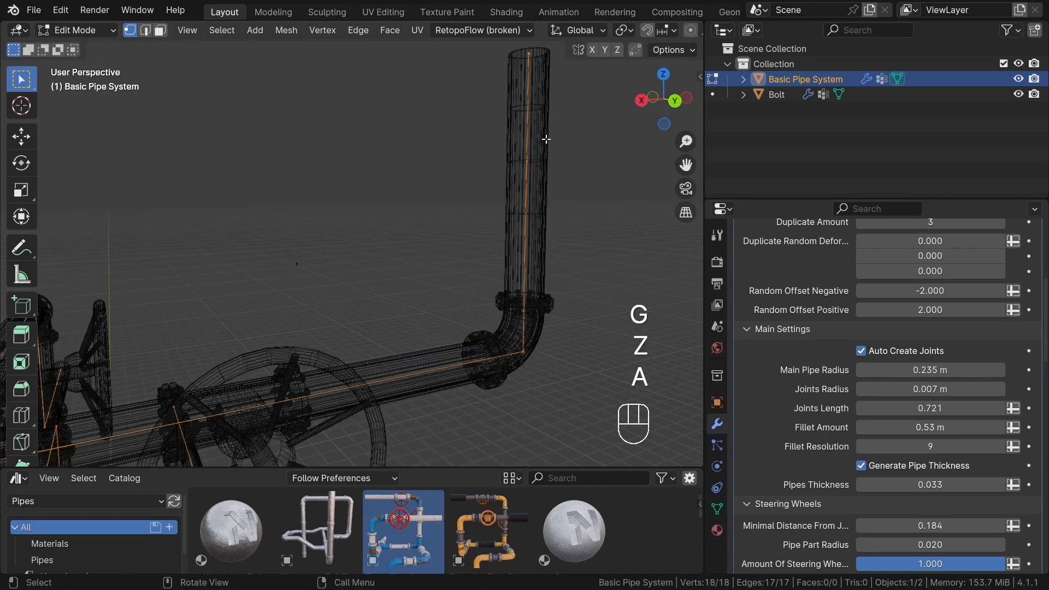
key(g)
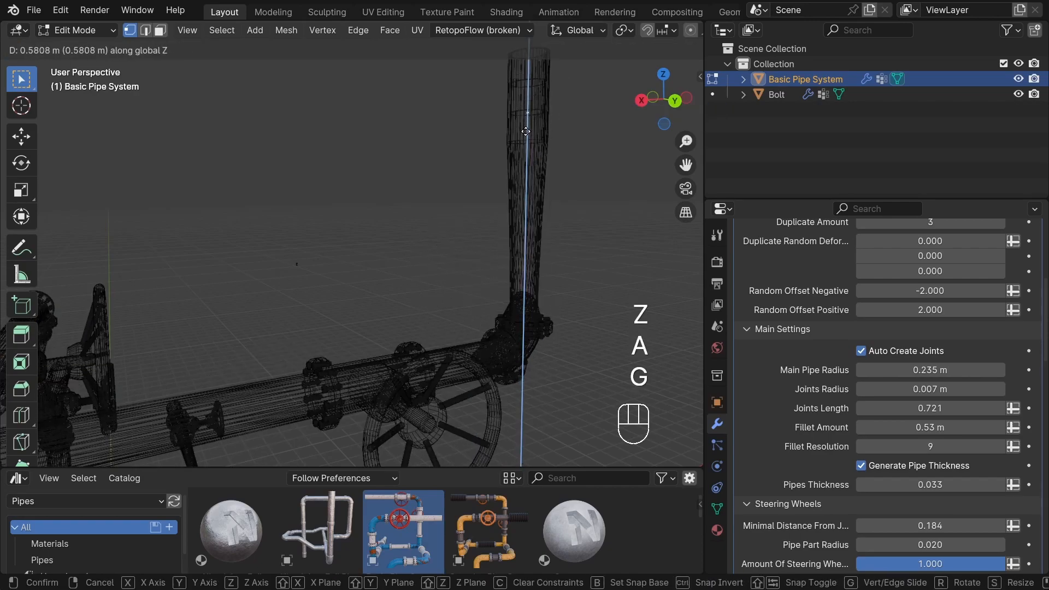
key(Tab)
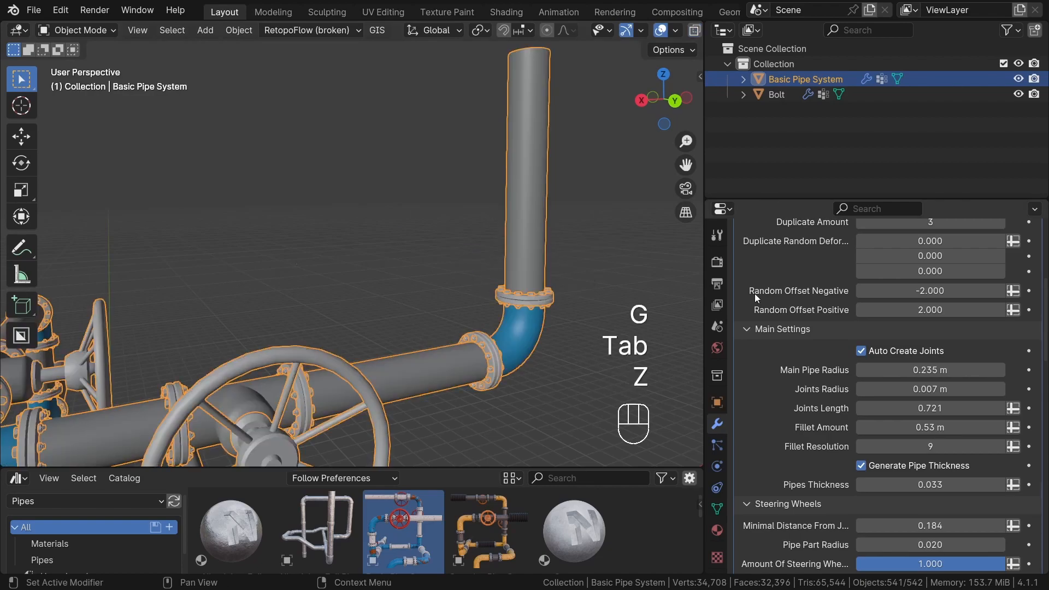
key(Tab)
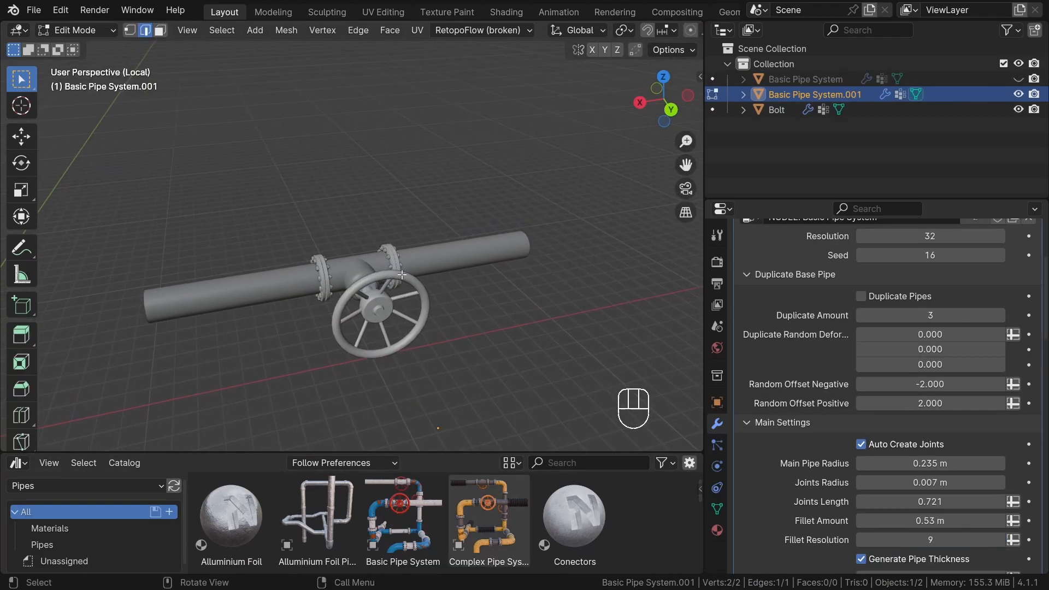
Disable Auto Create Joints and extrude the pipe end into several new bent segments
click(861, 445)
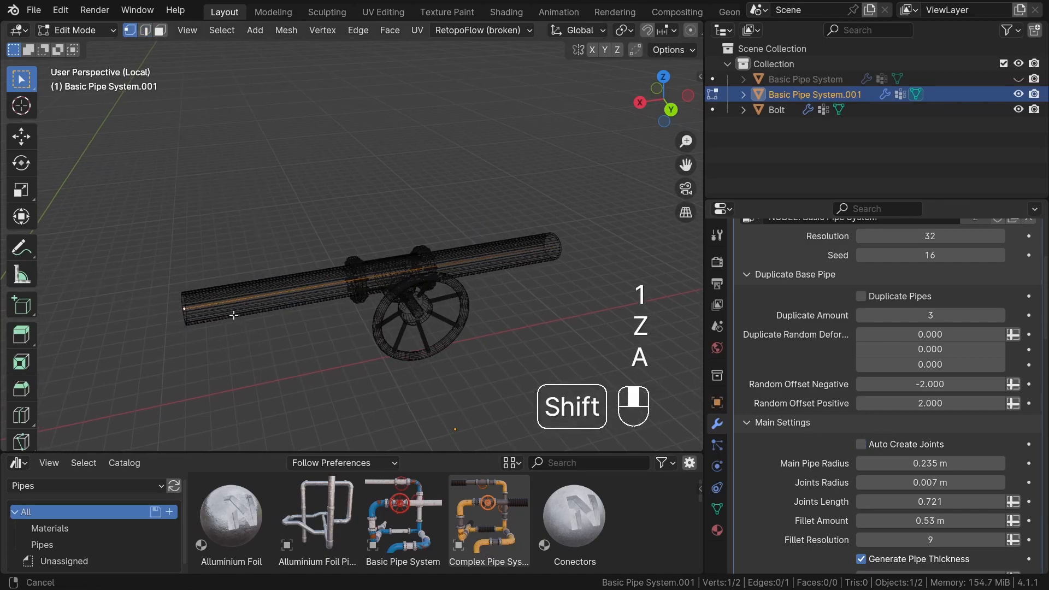
key(g)
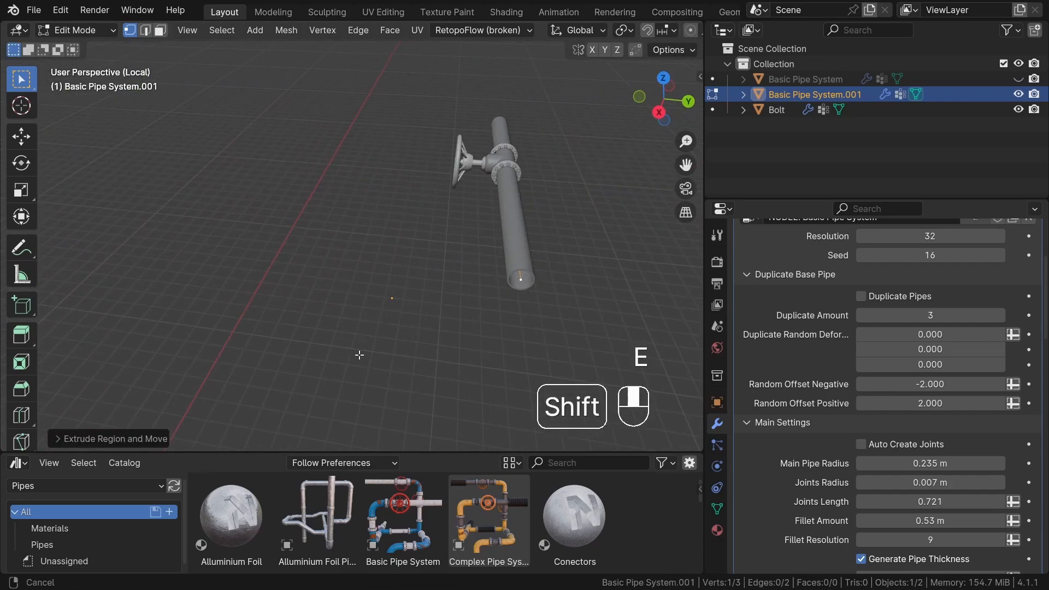
key(E)
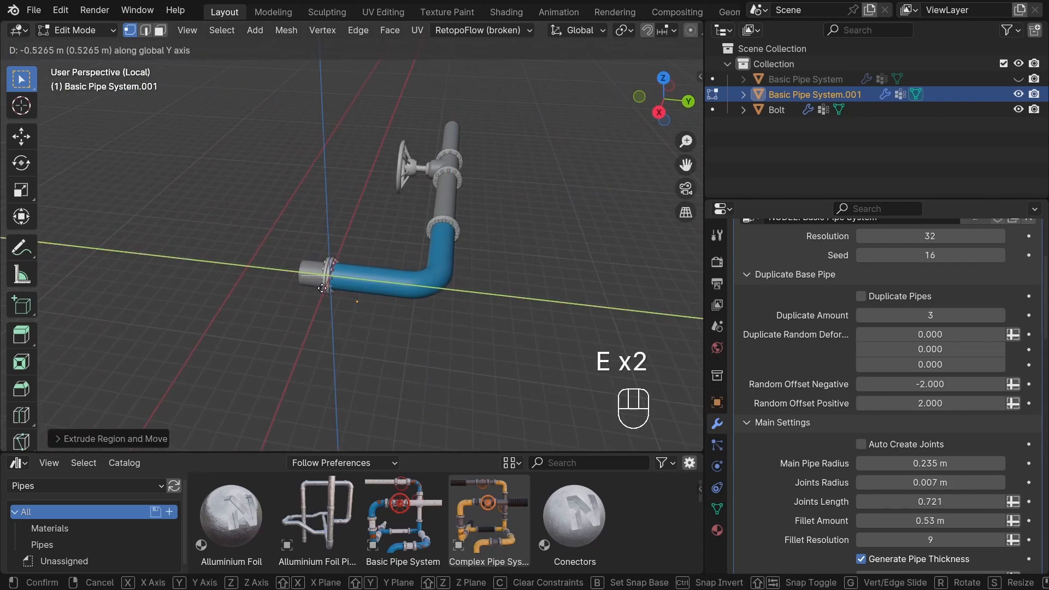
key(g)
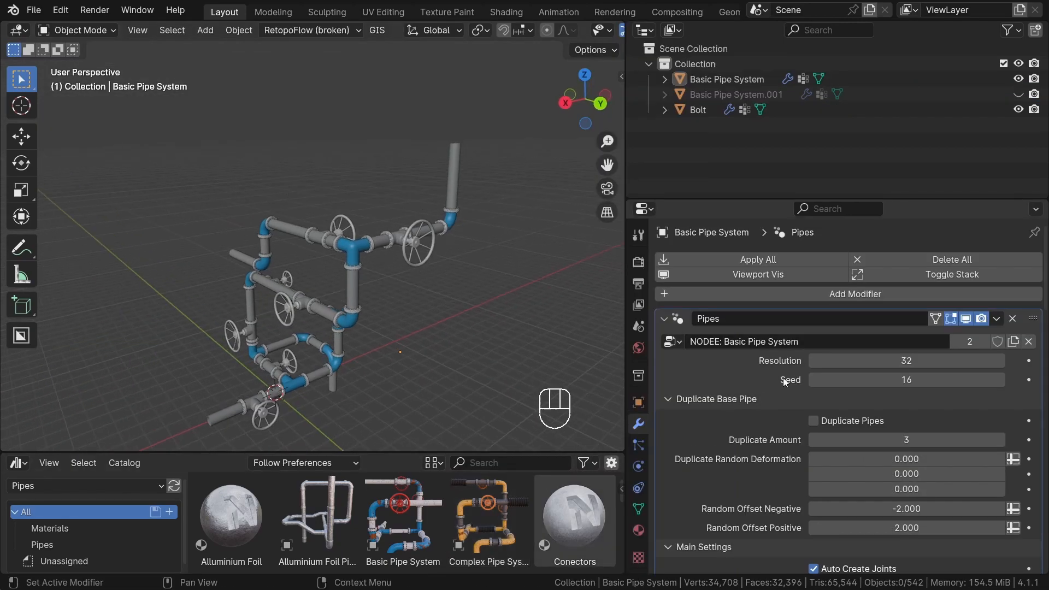
Set Main Pipe Radius to 0.241 m and Joints Radius to 0.056 m in the Pipes modifier
scroll(down, 3)
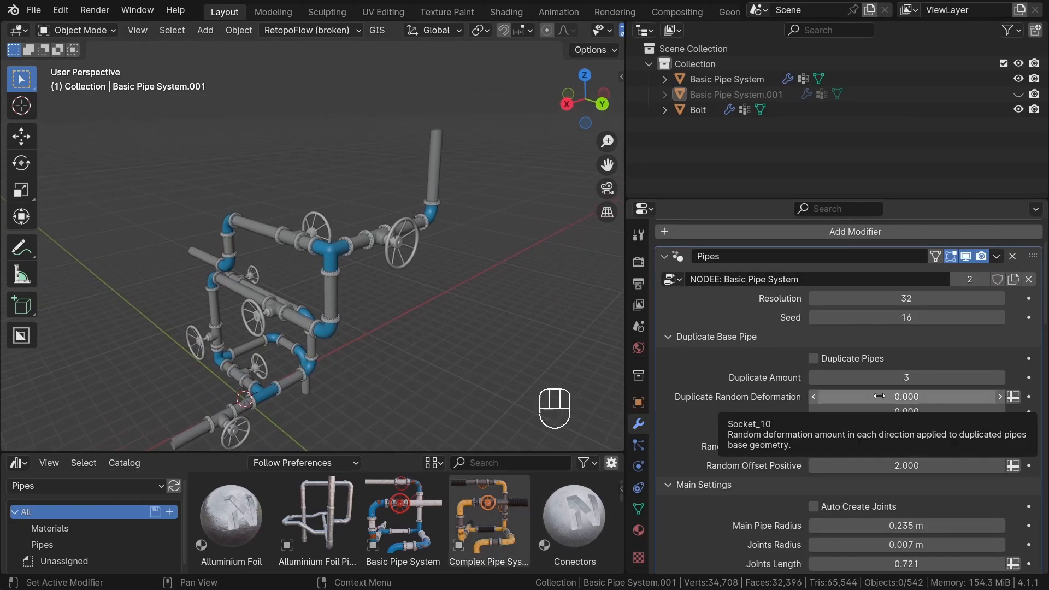
scroll(down, 3)
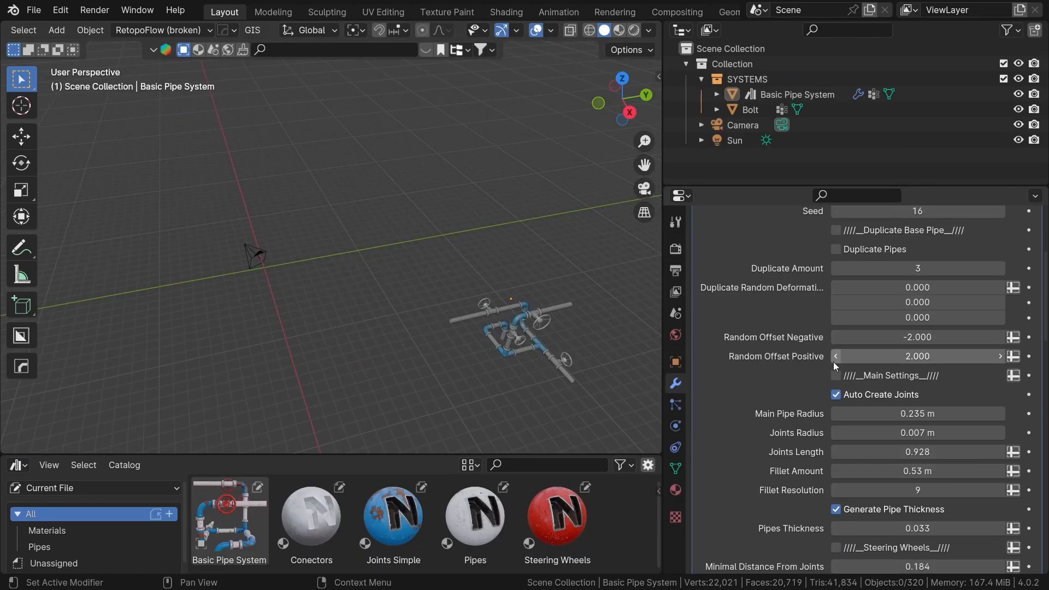
scroll(down, 3)
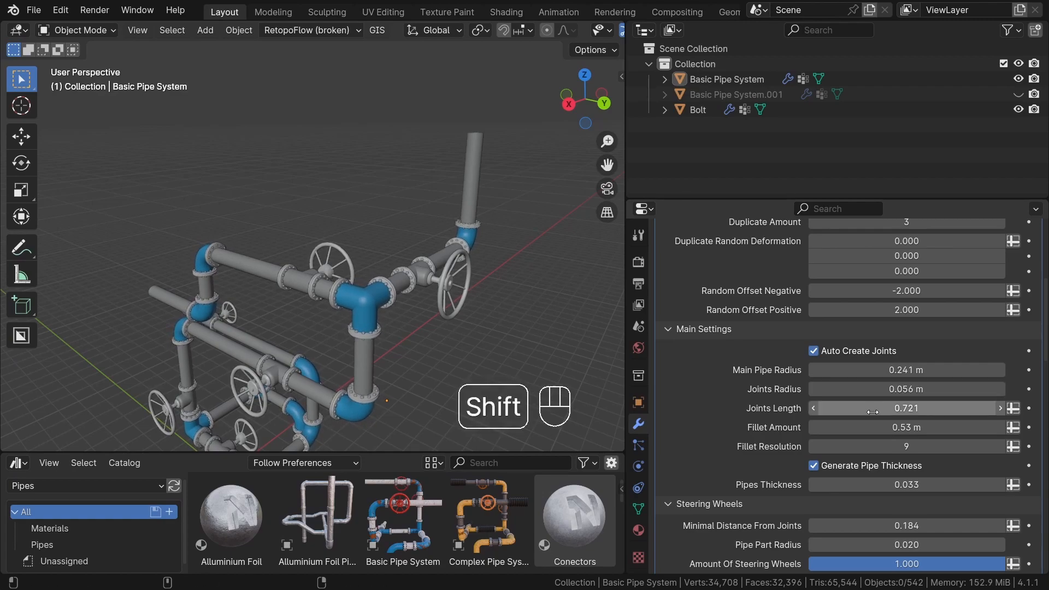
Set the modifier's Joints Length to 0.894
drag(937, 409, 850, 408)
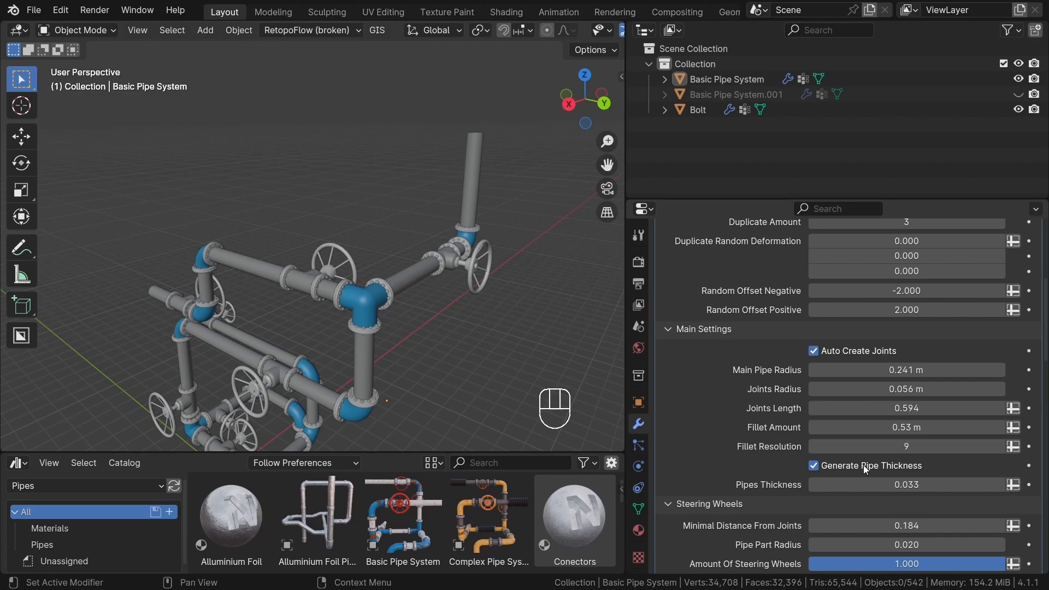
scroll(down, 3)
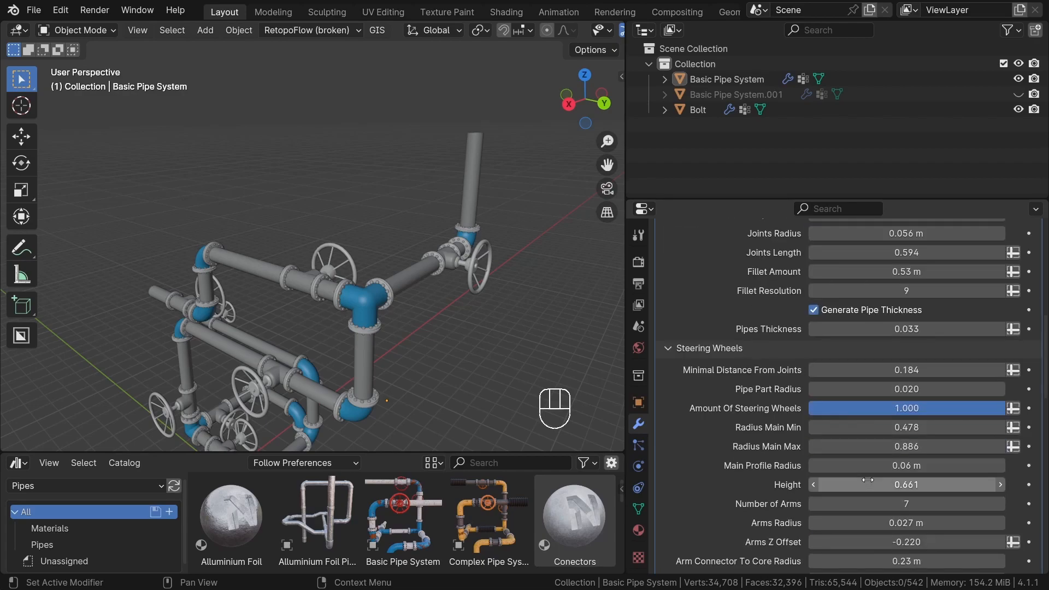
scroll(down, 3)
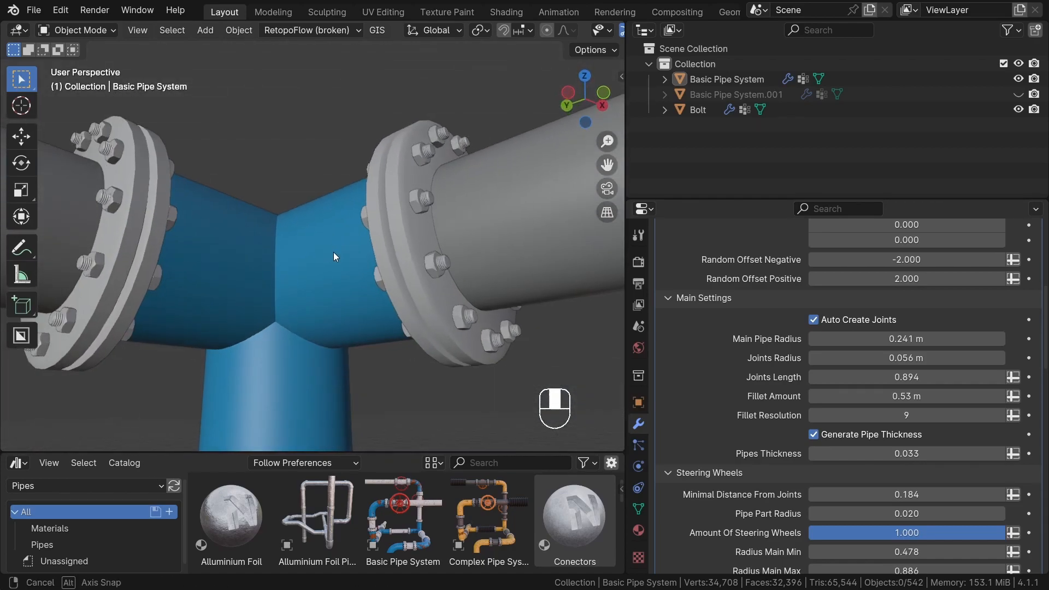
Enable Create Welds with weld Density 7 and Radius 0.04 m
scroll(down, 3)
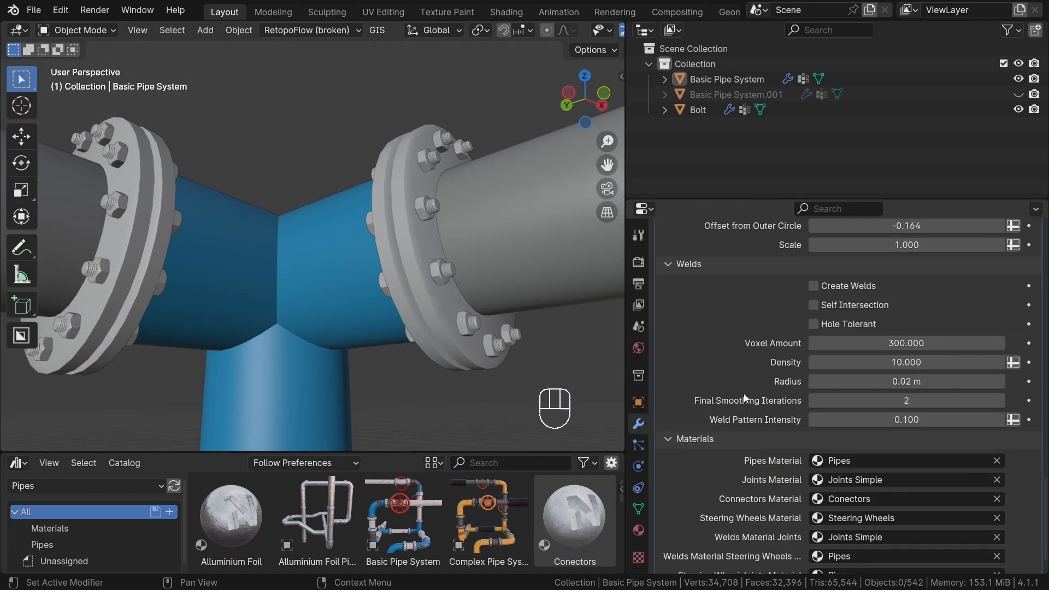
click(813, 286)
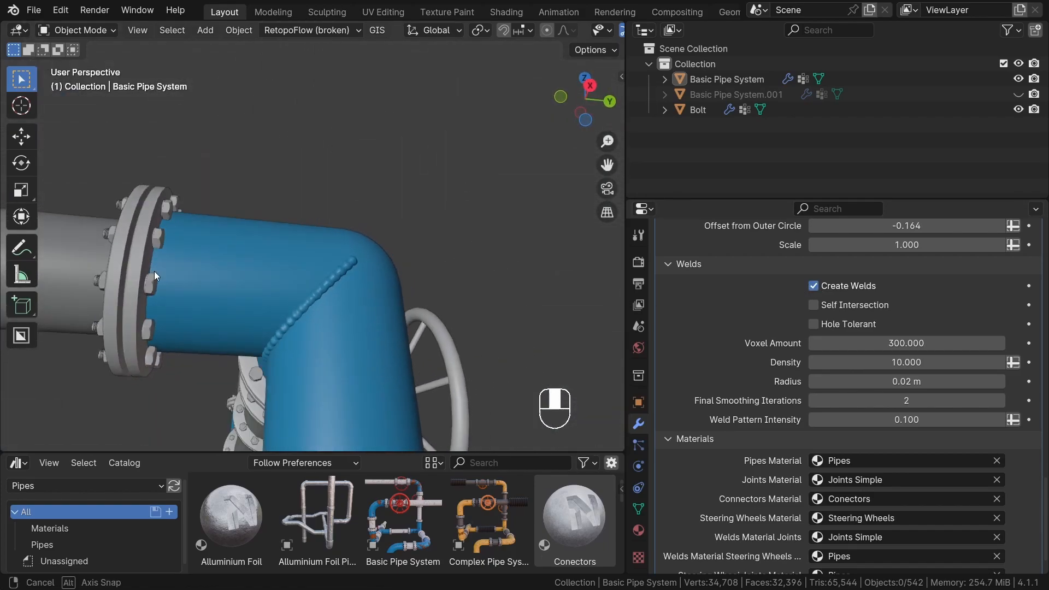
drag(154, 274, 448, 375)
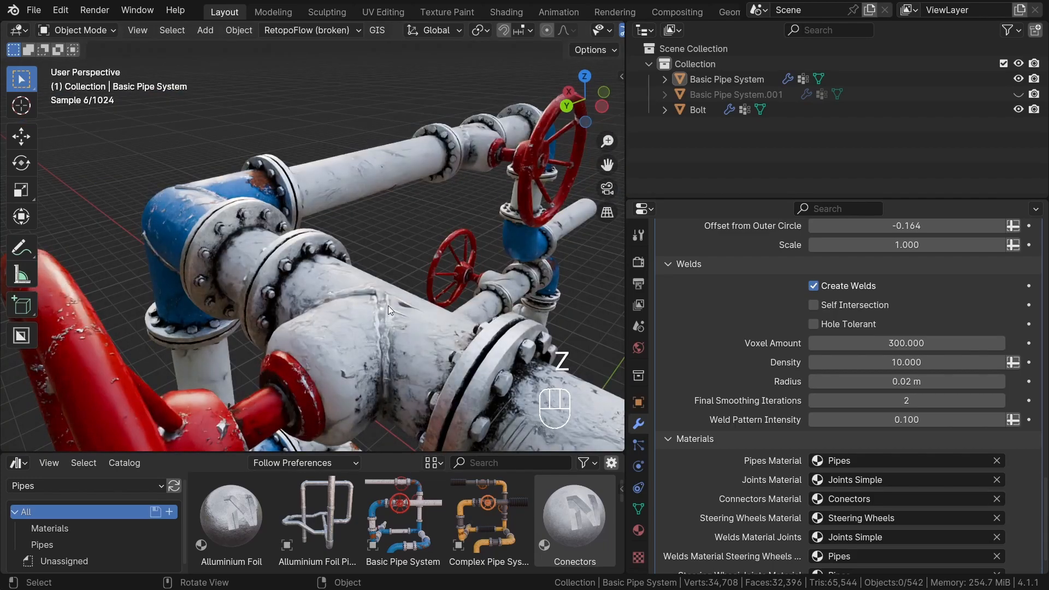
drag(392, 308, 187, 290)
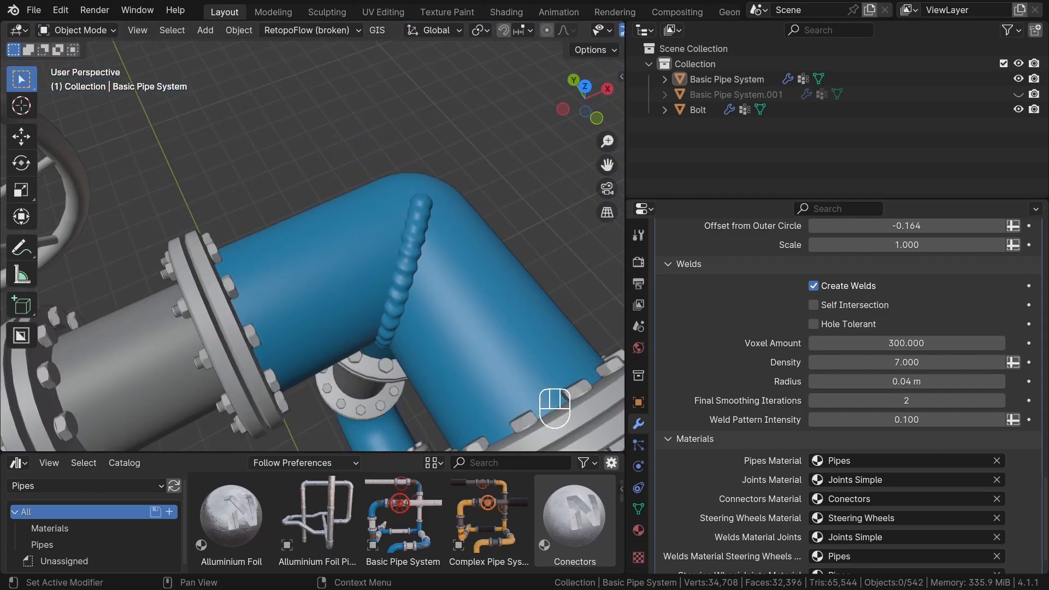
Extend the Basic Pipe System.001 path and thin its newest stretch via a lower CustomThickness weight
key(Tab)
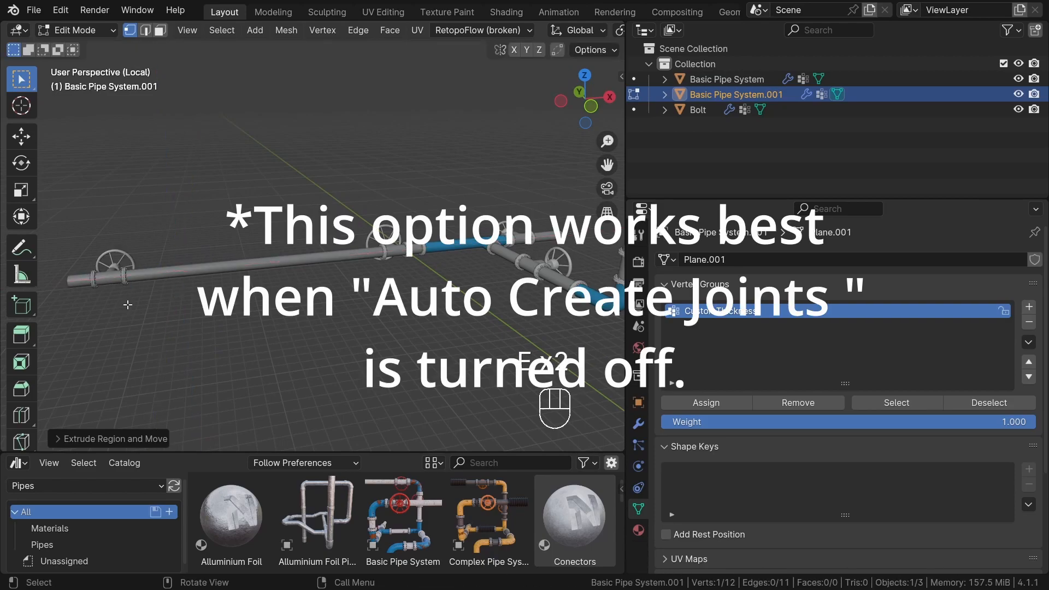
right_click(128, 305)
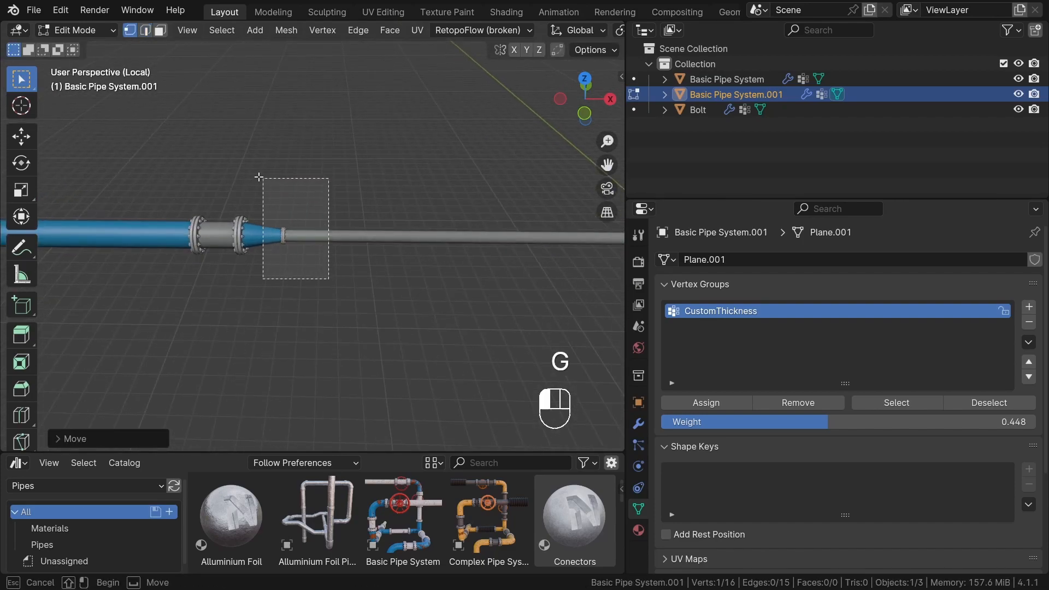
key(Tab)
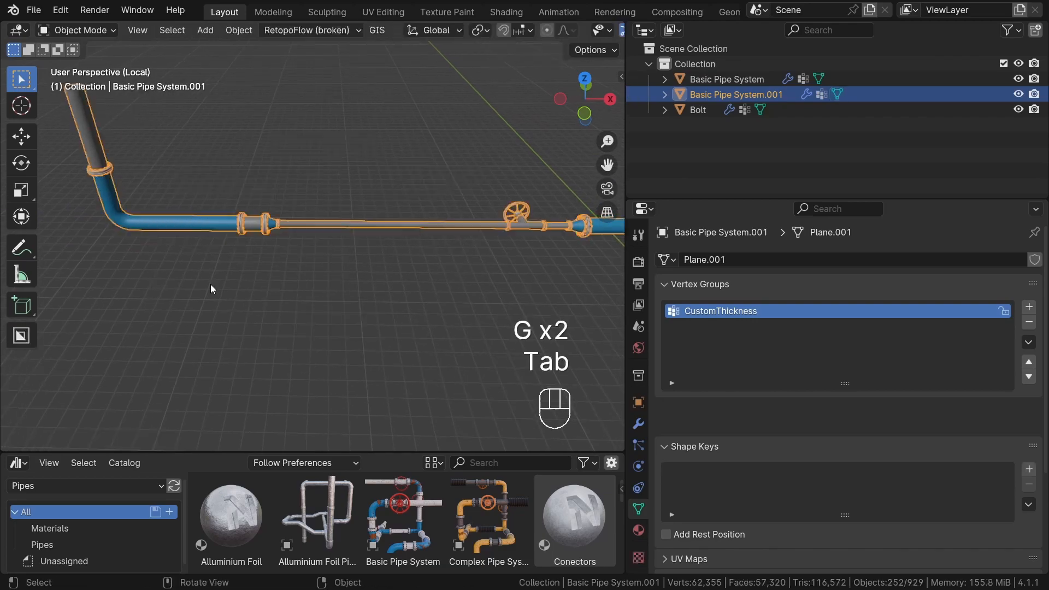